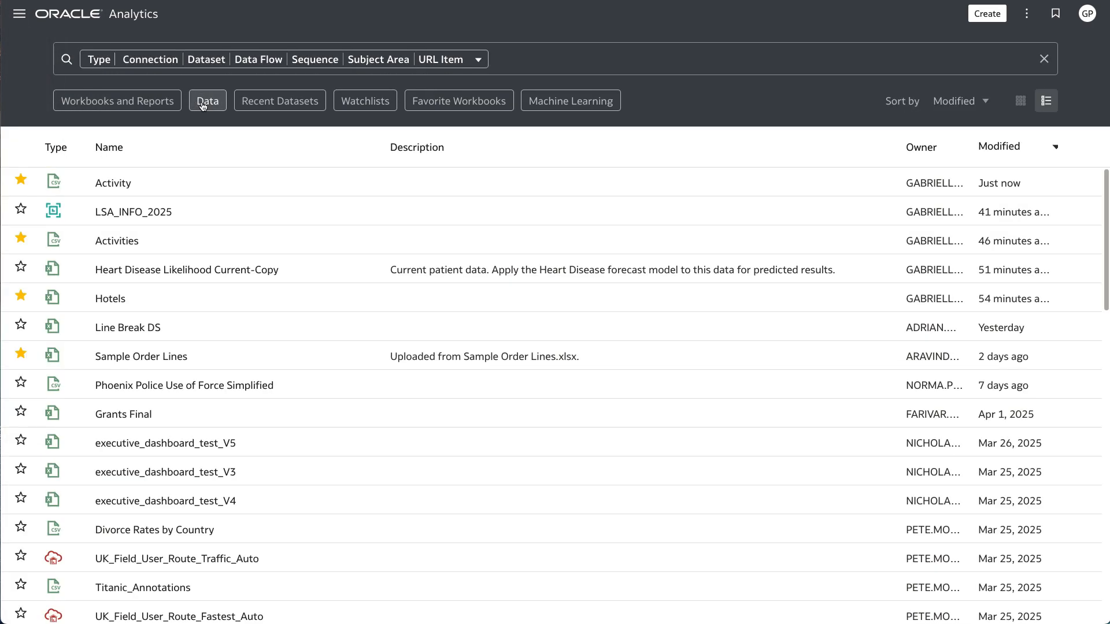
pyautogui.moveTo(412, 219)
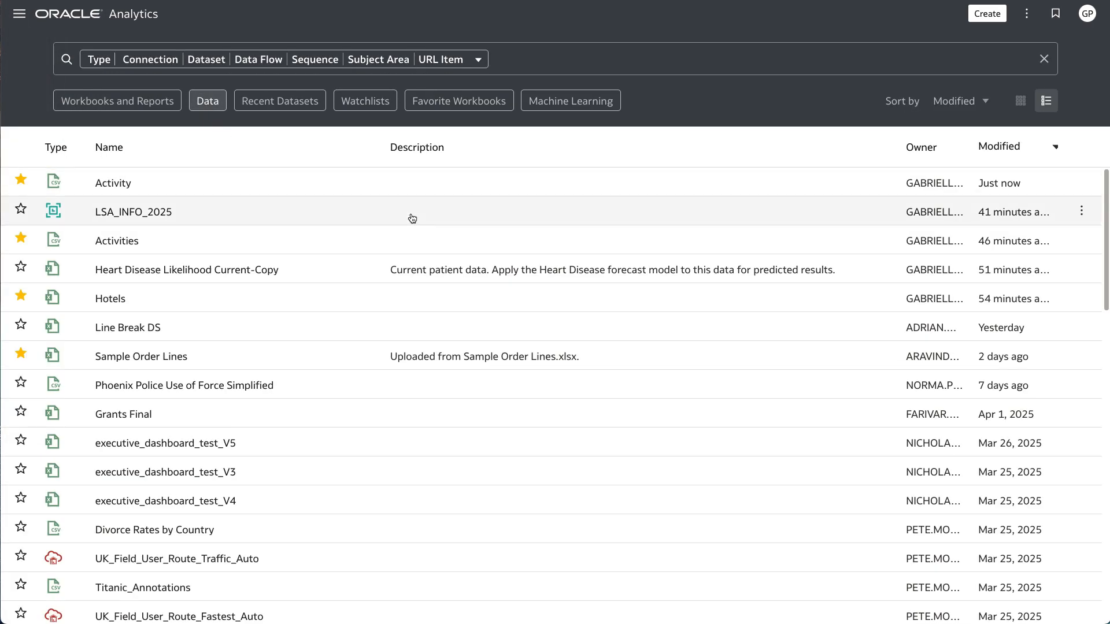
pyautogui.moveTo(416, 189)
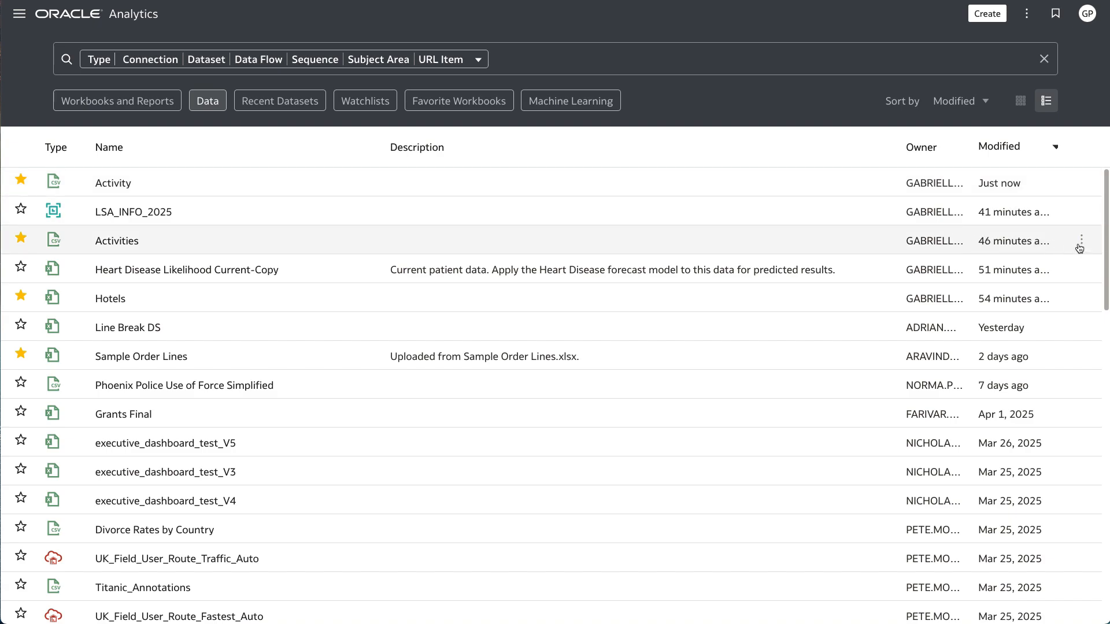
# Open the row actions menu for the Activities dataset in the filtered data list.
pyautogui.click(1079, 241)
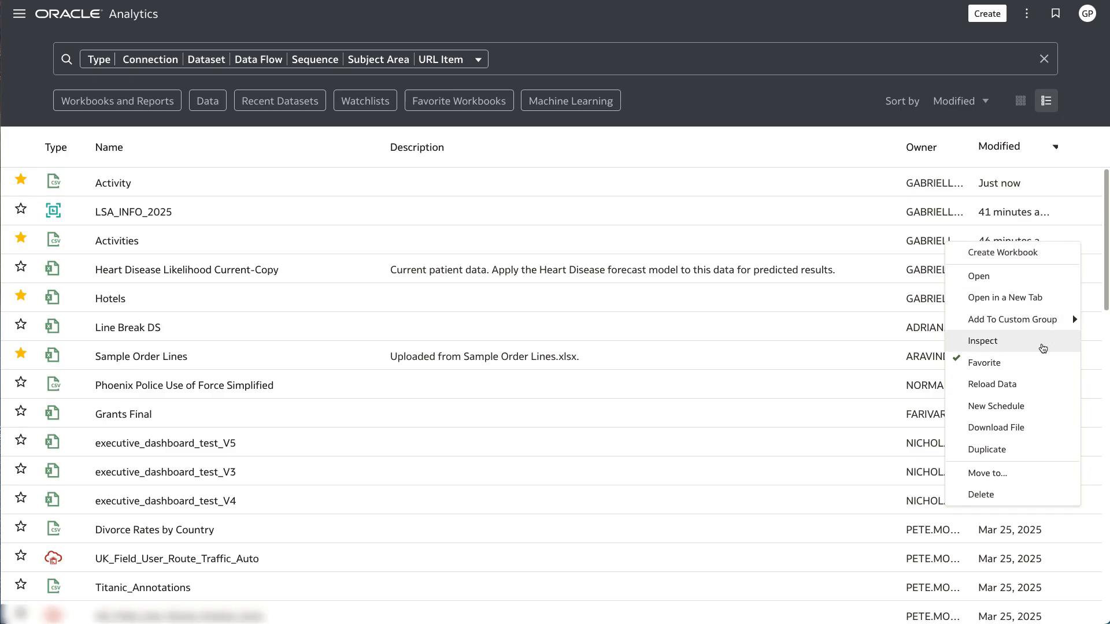
# Generate an AI description for Activities, add that data comes from a fitness watch, and save.
pyautogui.click(982, 341)
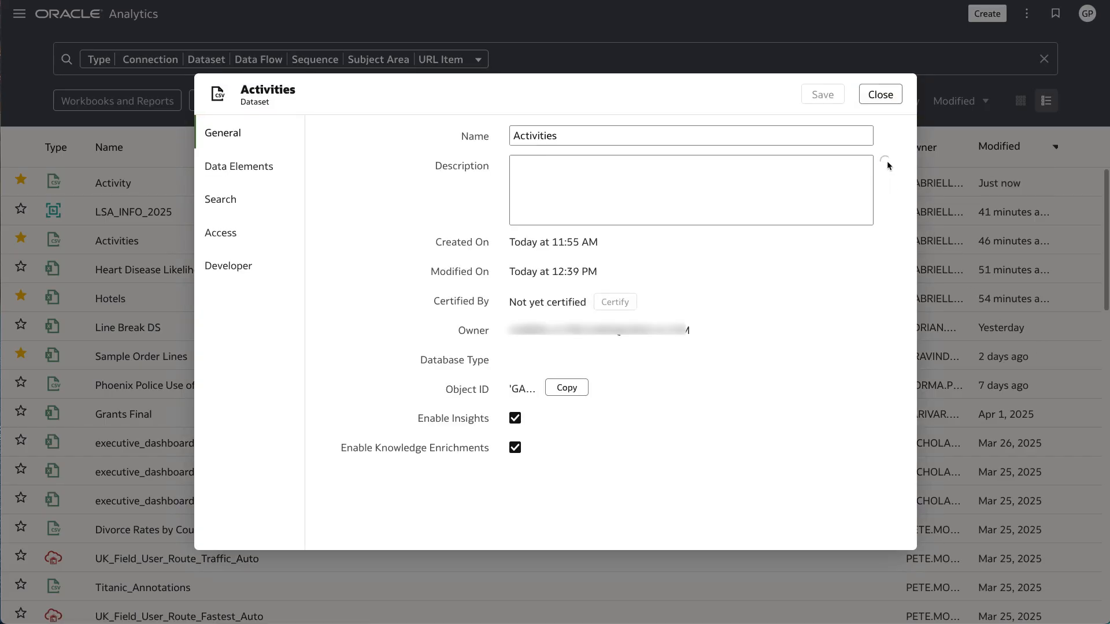
pyautogui.click(887, 164)
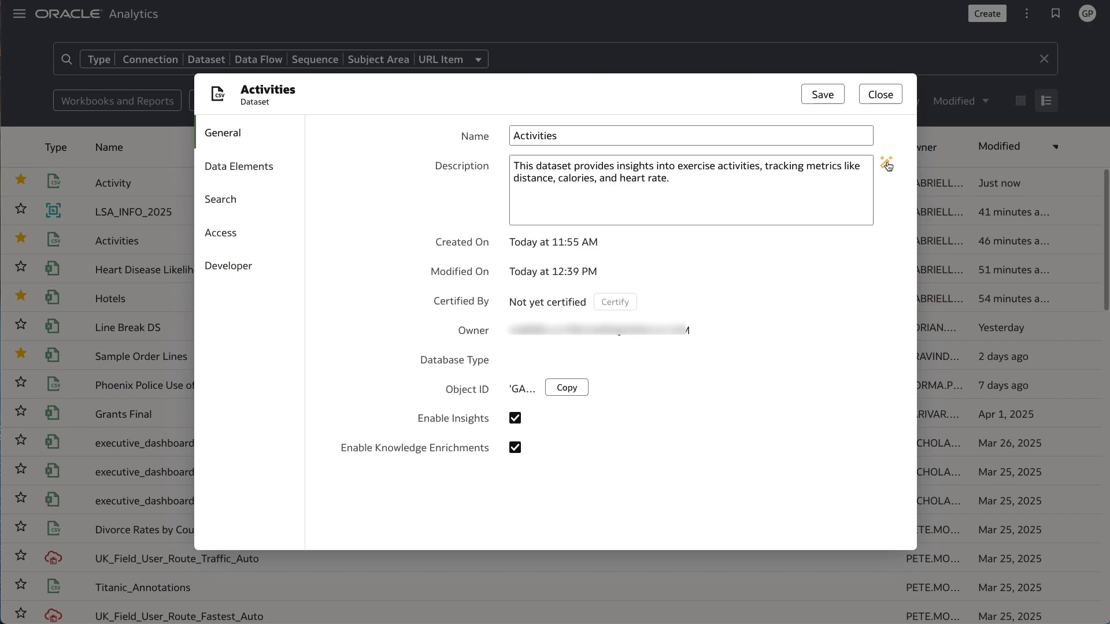
pyautogui.moveTo(886, 165)
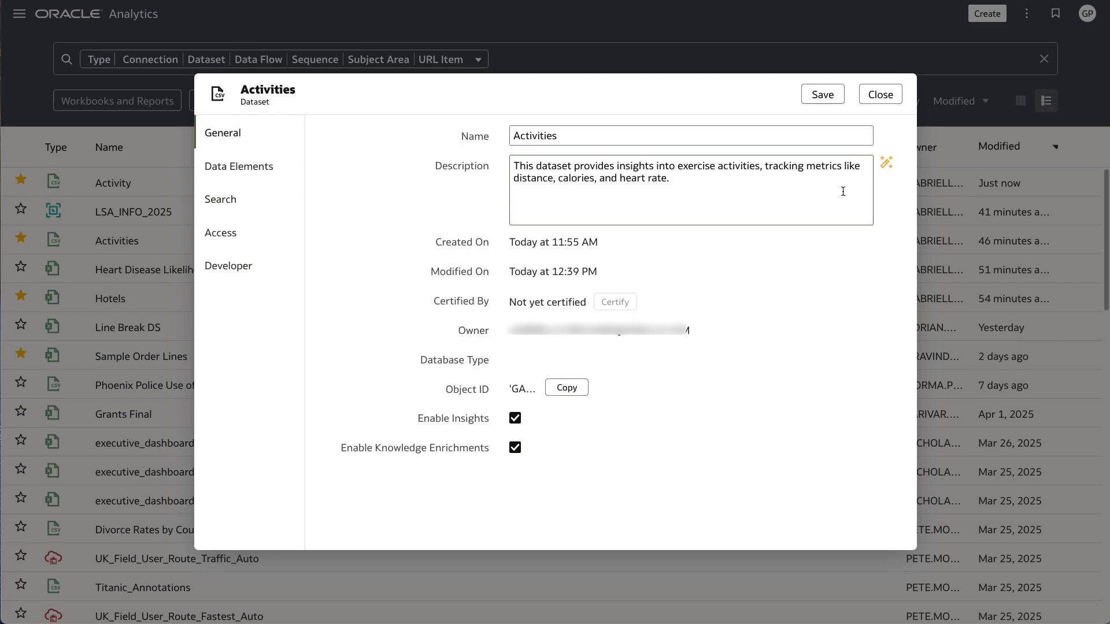
pyautogui.write('Data is com')
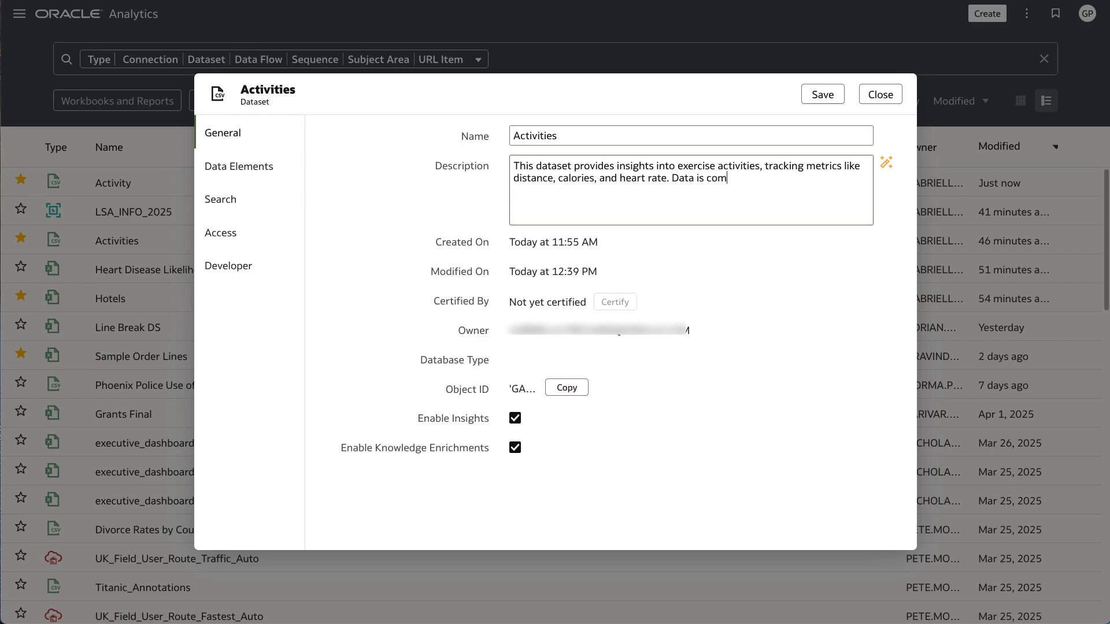
pyautogui.write('ing from a fitness watch.')
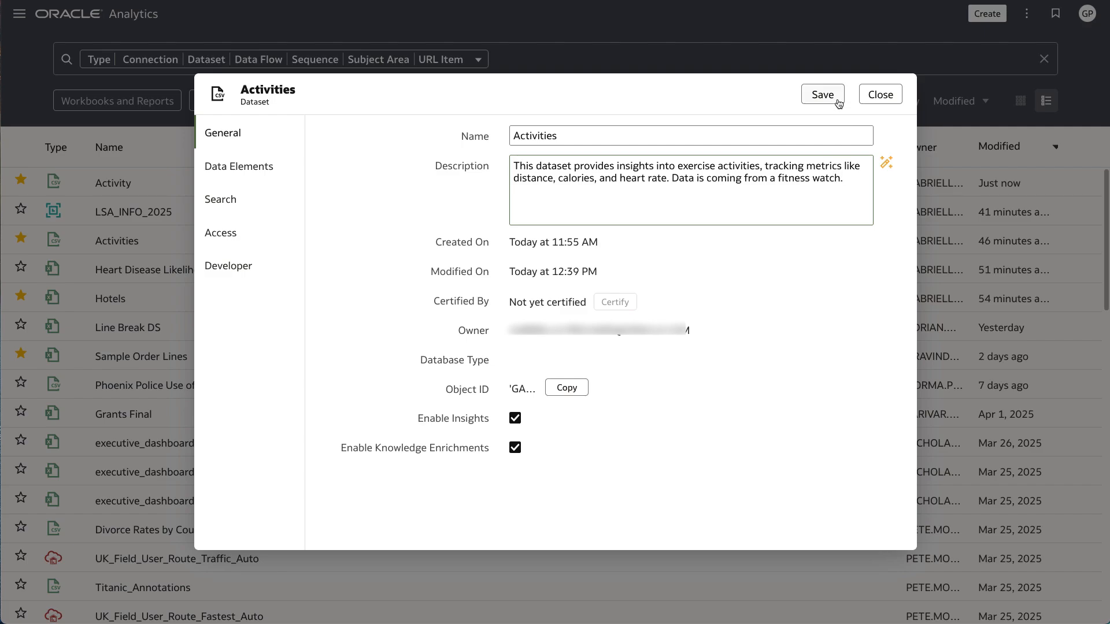
pyautogui.click(823, 94)
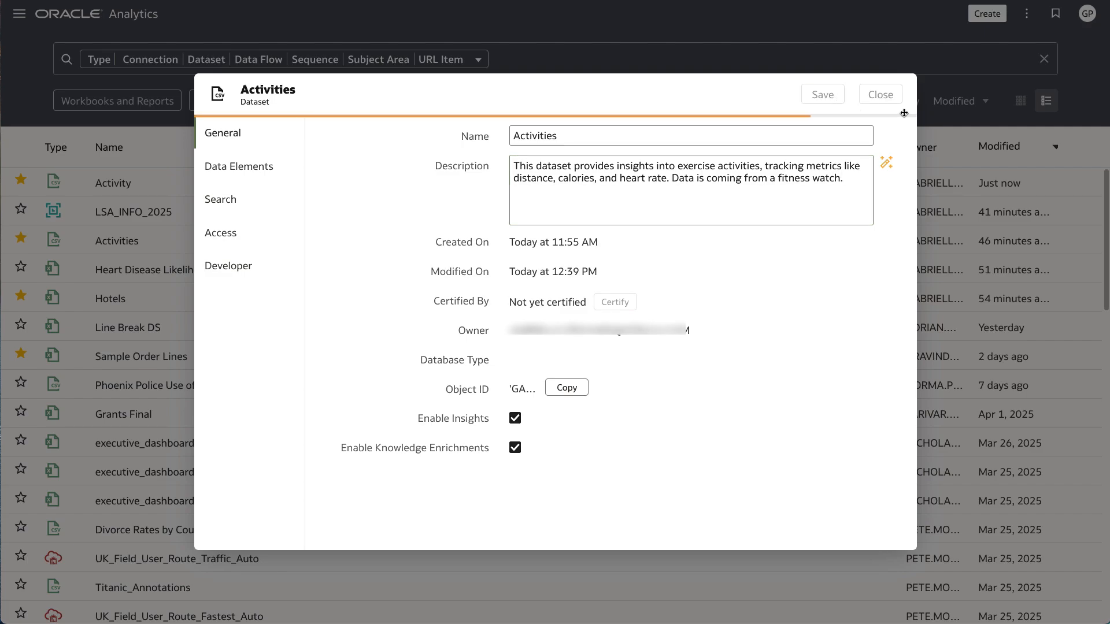
pyautogui.click(881, 94)
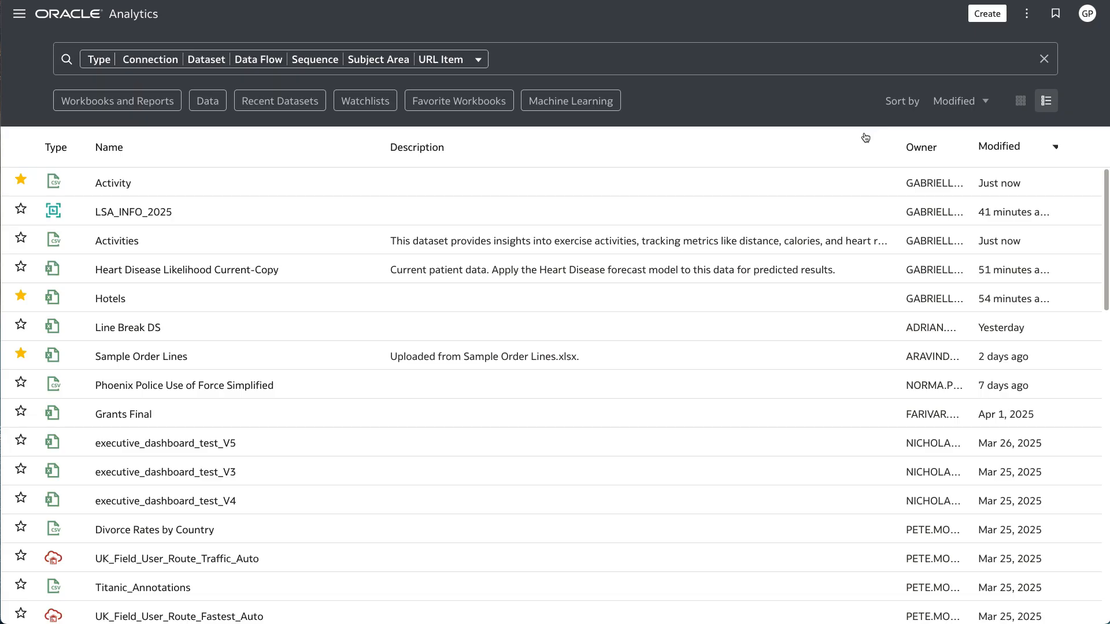
pyautogui.moveTo(607, 246)
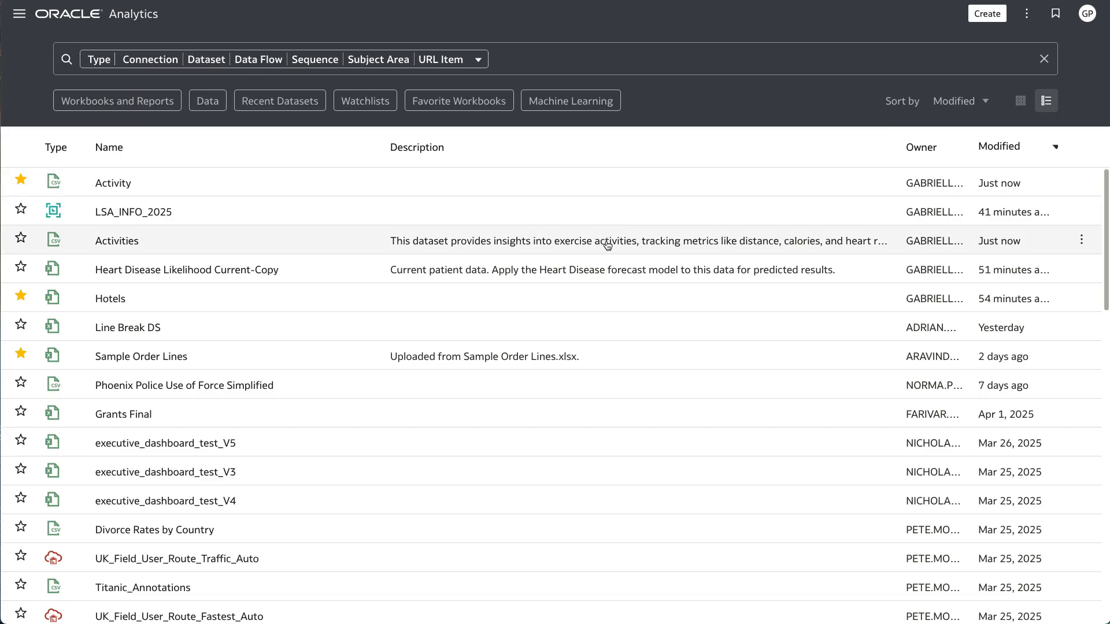
pyautogui.moveTo(608, 245)
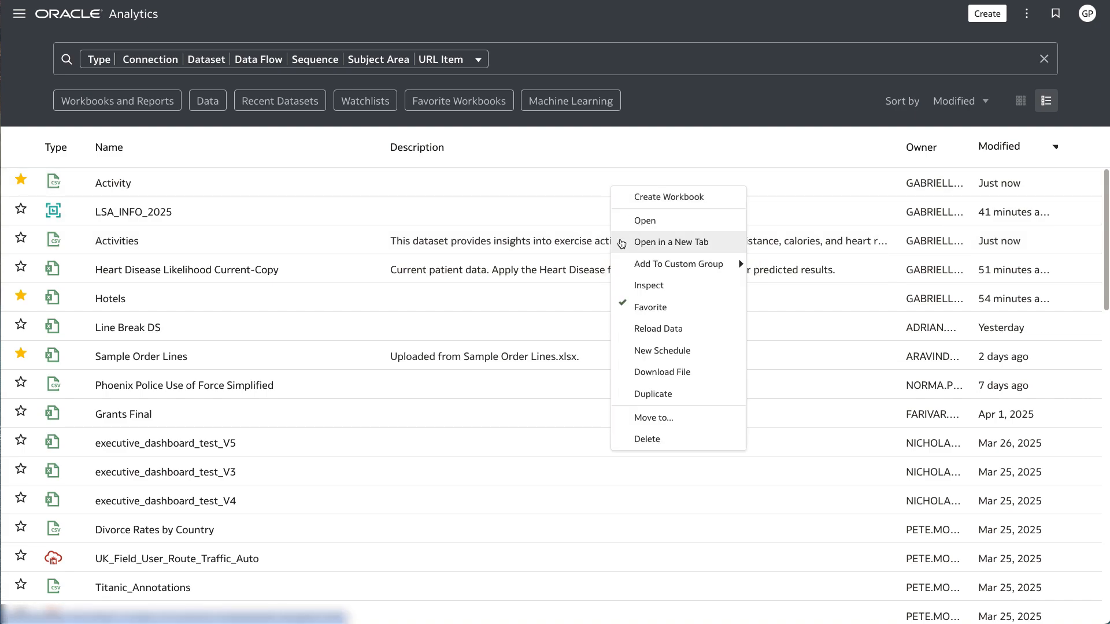
# Inspect the Activity dataset and apply the AI-suggested description about location and physiological data.
pyautogui.click(648, 286)
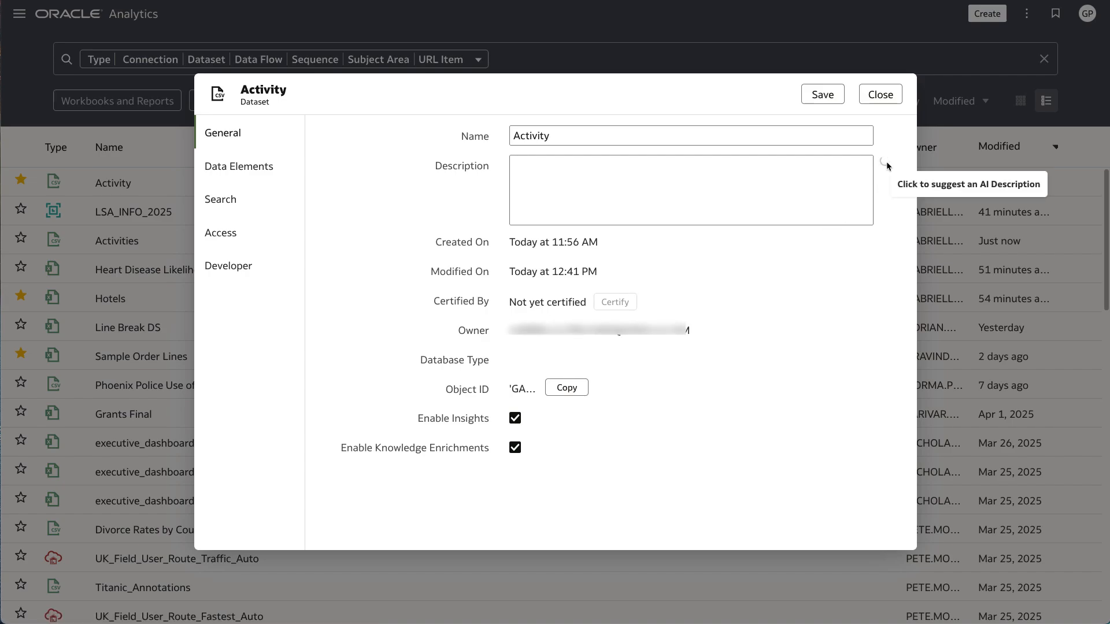
pyautogui.click(886, 163)
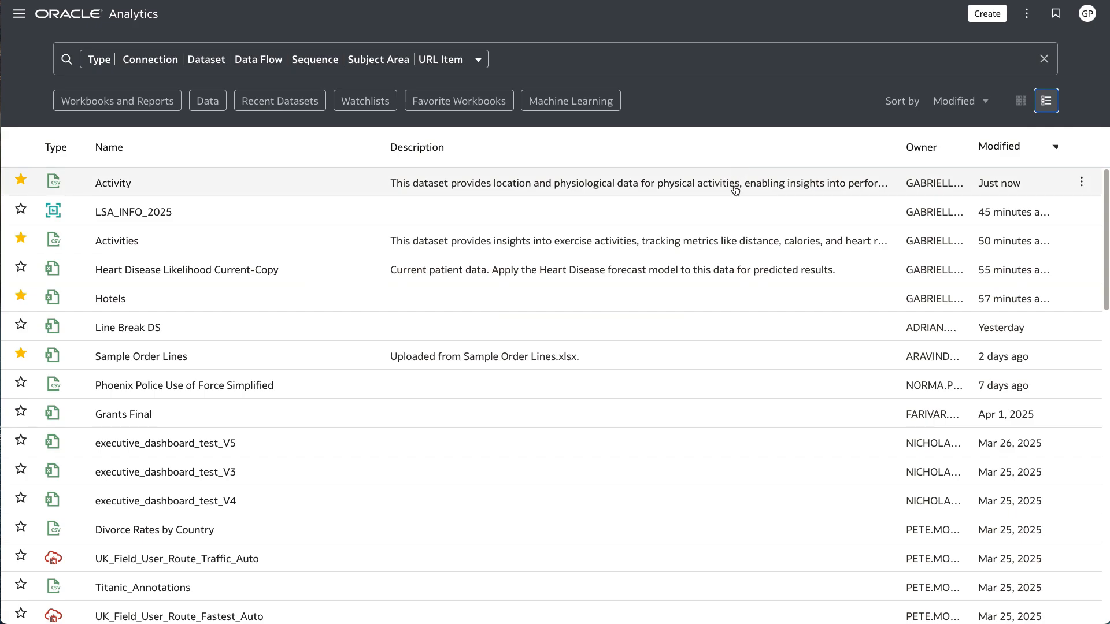
# Create an Activity workbook, add Activity Id to the table, and add the Insights map.
pyautogui.doubleClick(112, 183)
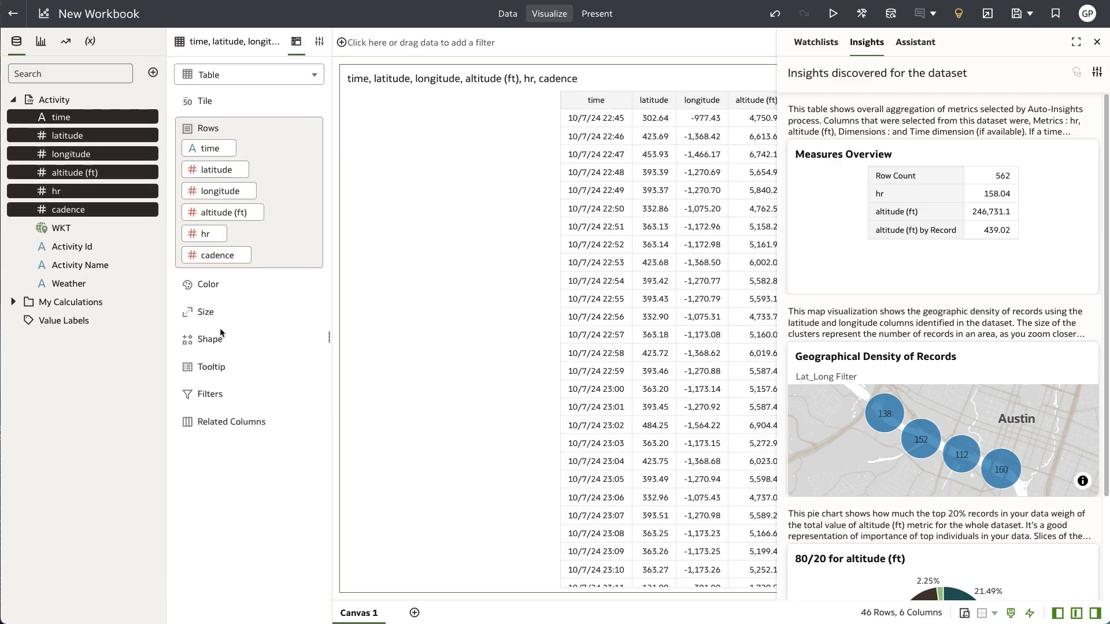
pyautogui.click(1097, 41)
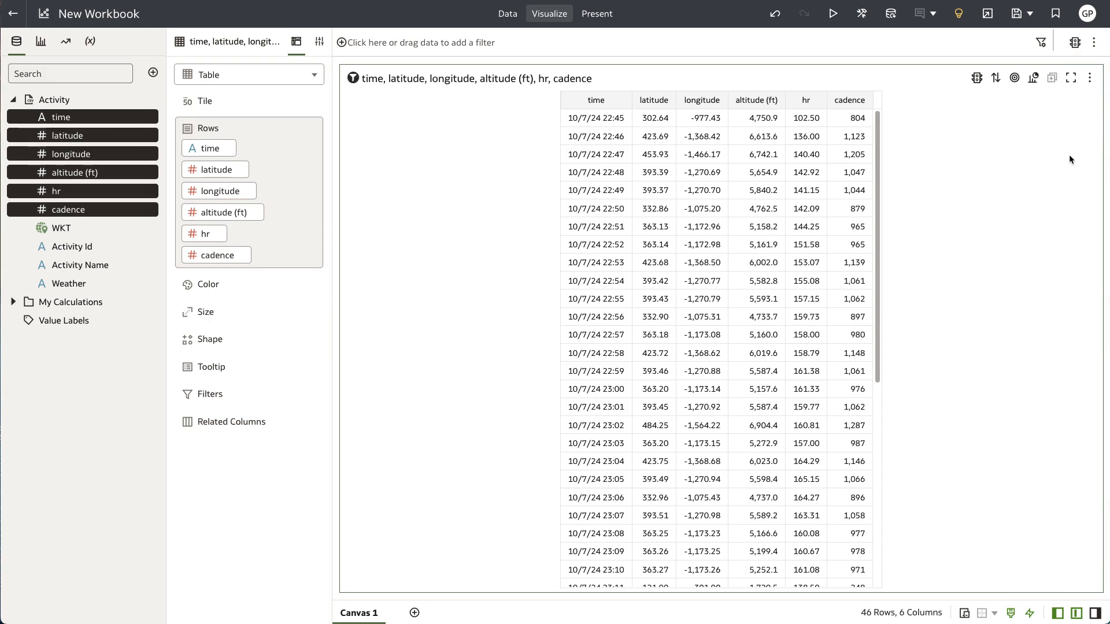
pyautogui.moveTo(1021, 181)
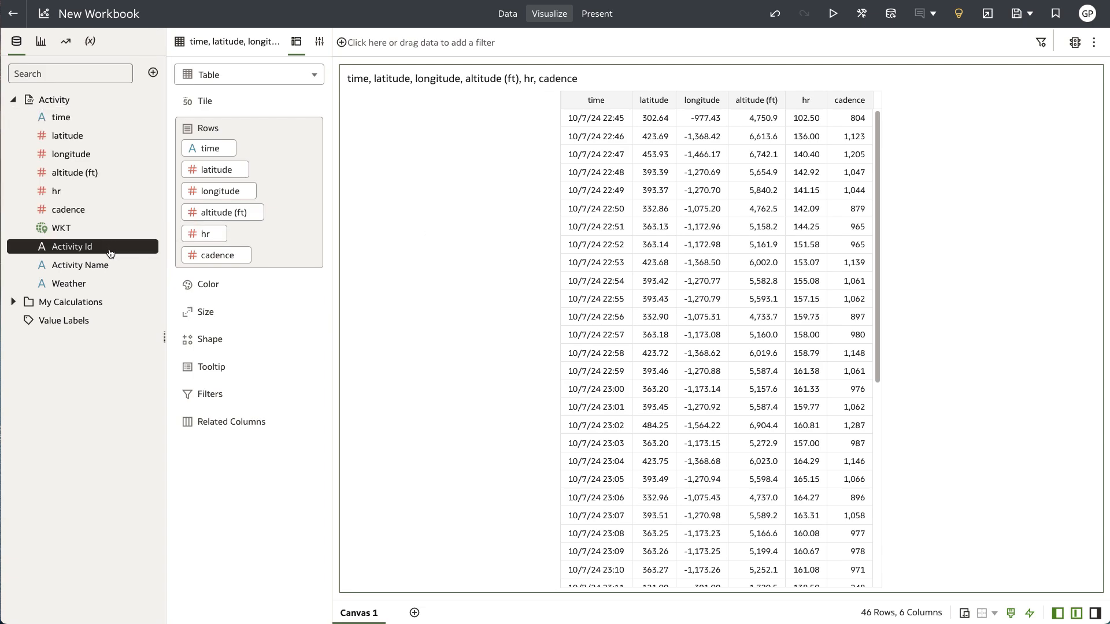
pyautogui.click(249, 74)
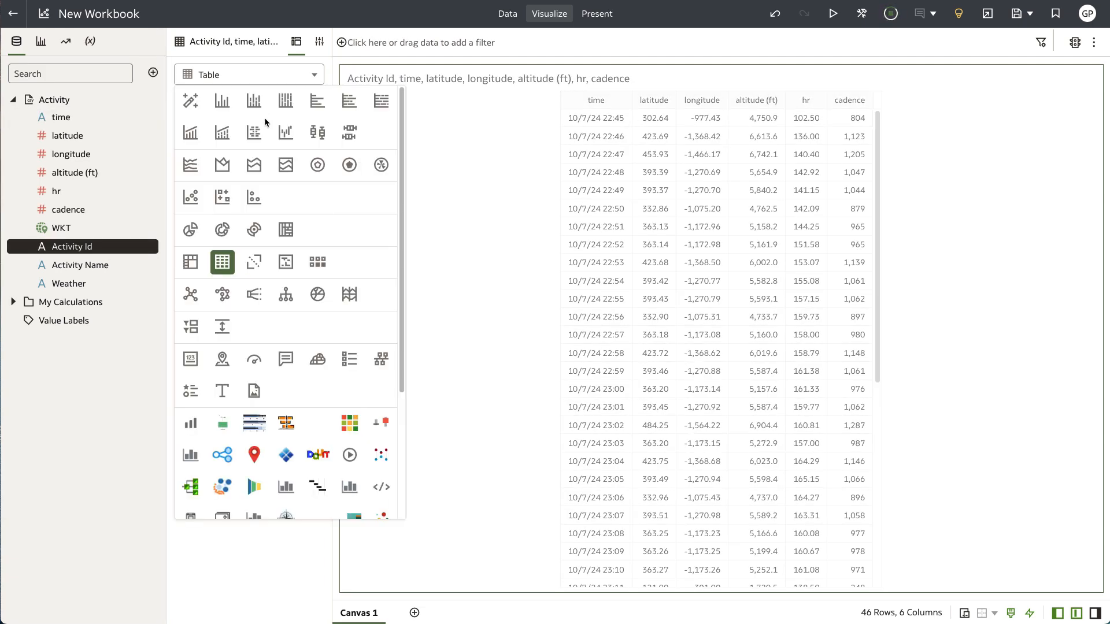
pyautogui.click(190, 263)
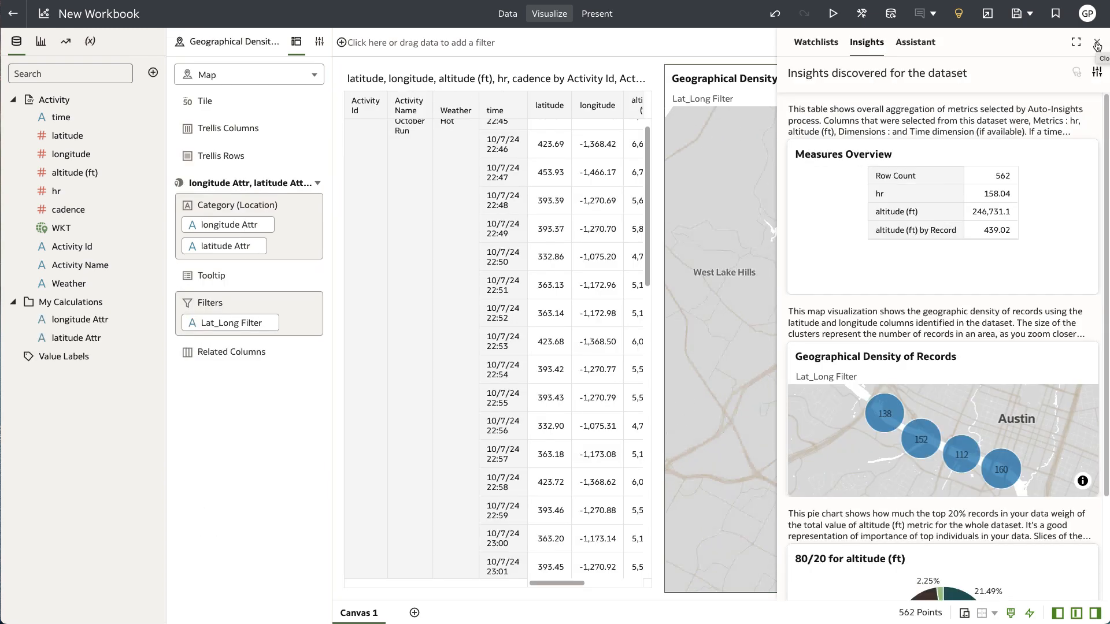
pyautogui.click(1096, 39)
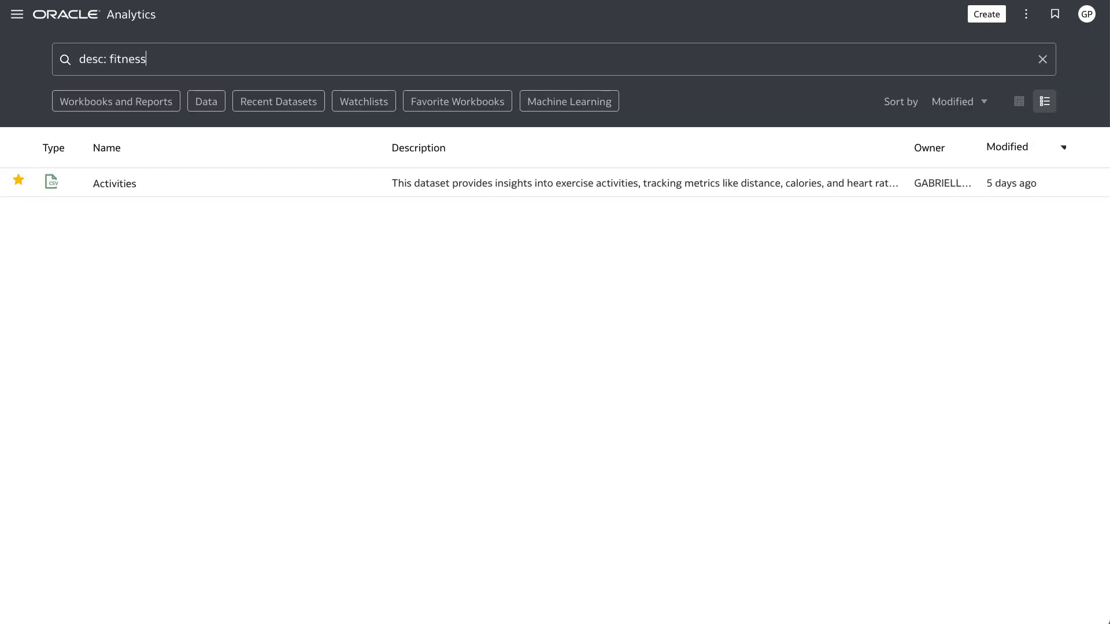
pyautogui.moveTo(418, 196)
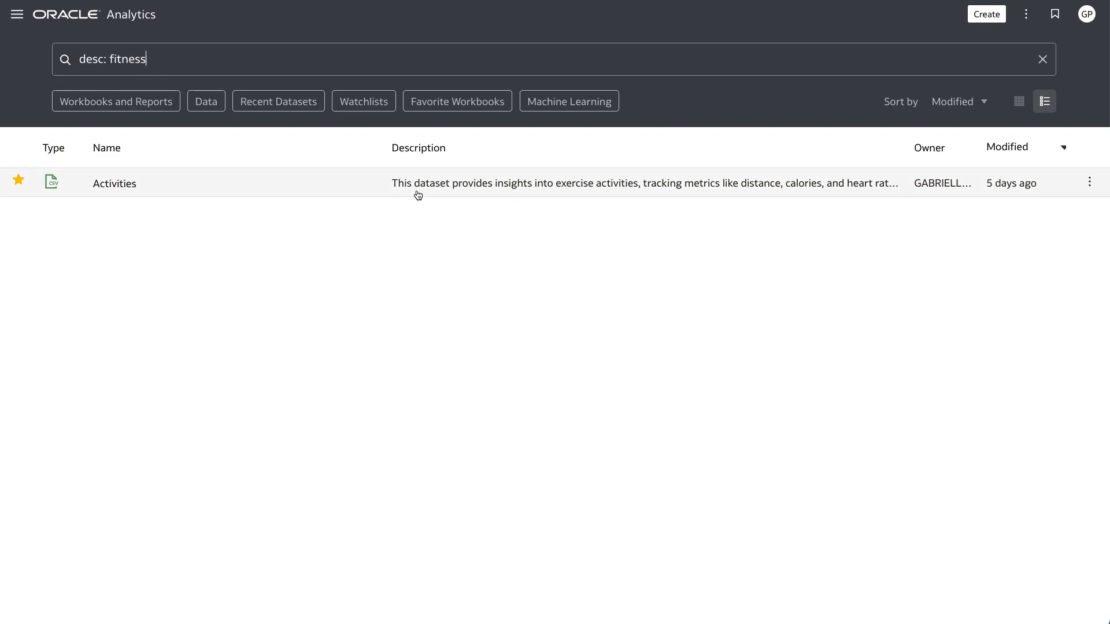